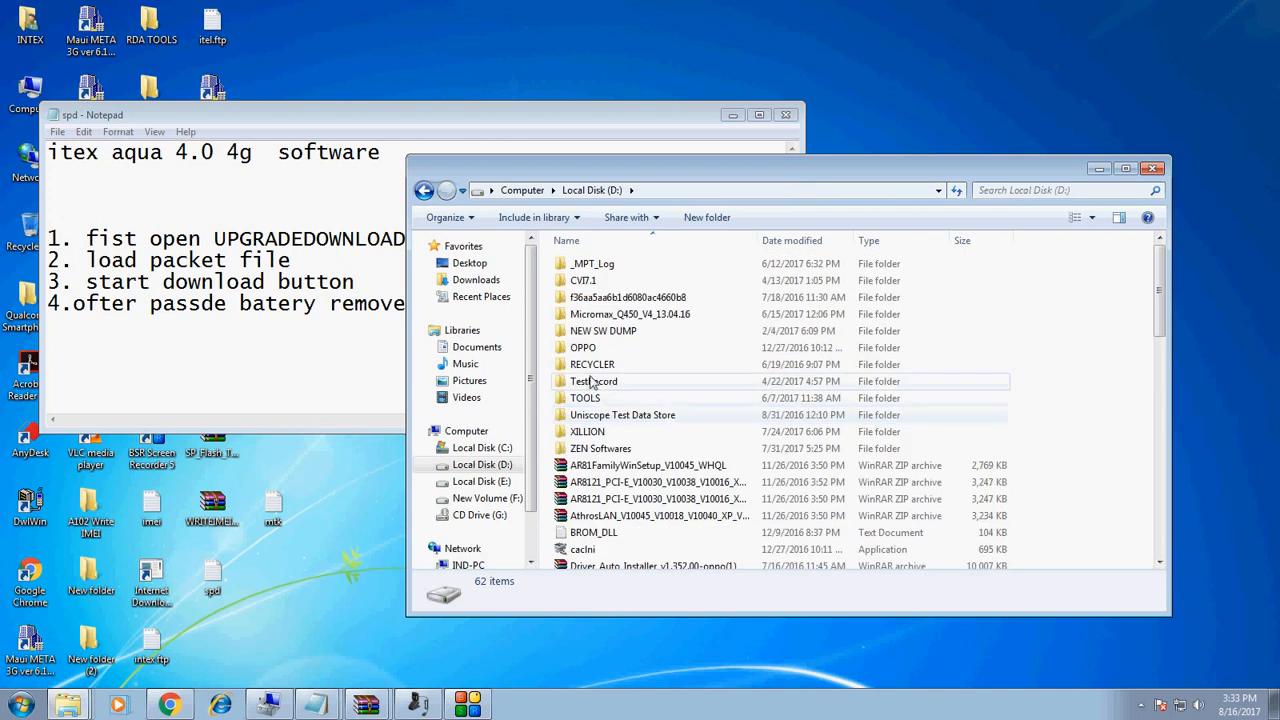
Step: Navigate NEW SW DUMP > Android > Aqua Series > UPGRADEDOWNLOAD_R4.0.0001 > Bin and select UpgradeDownload.exe
double_click(604, 330)
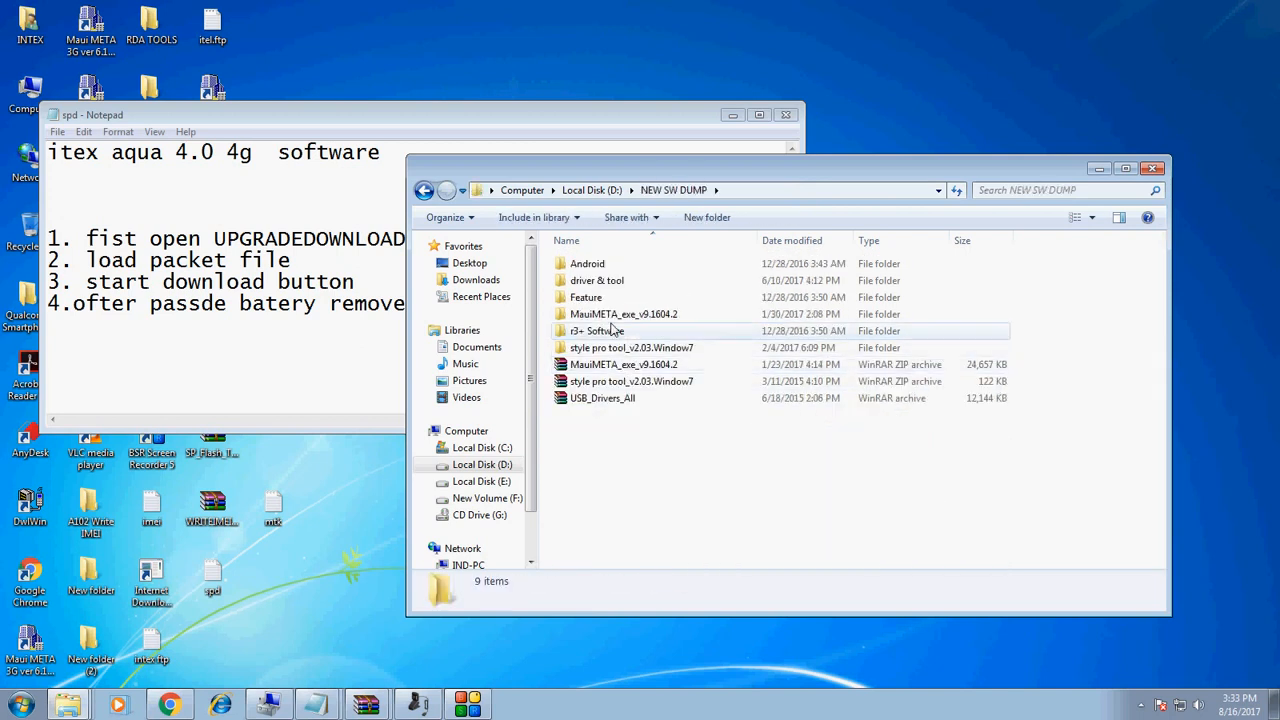
double_click(588, 264)
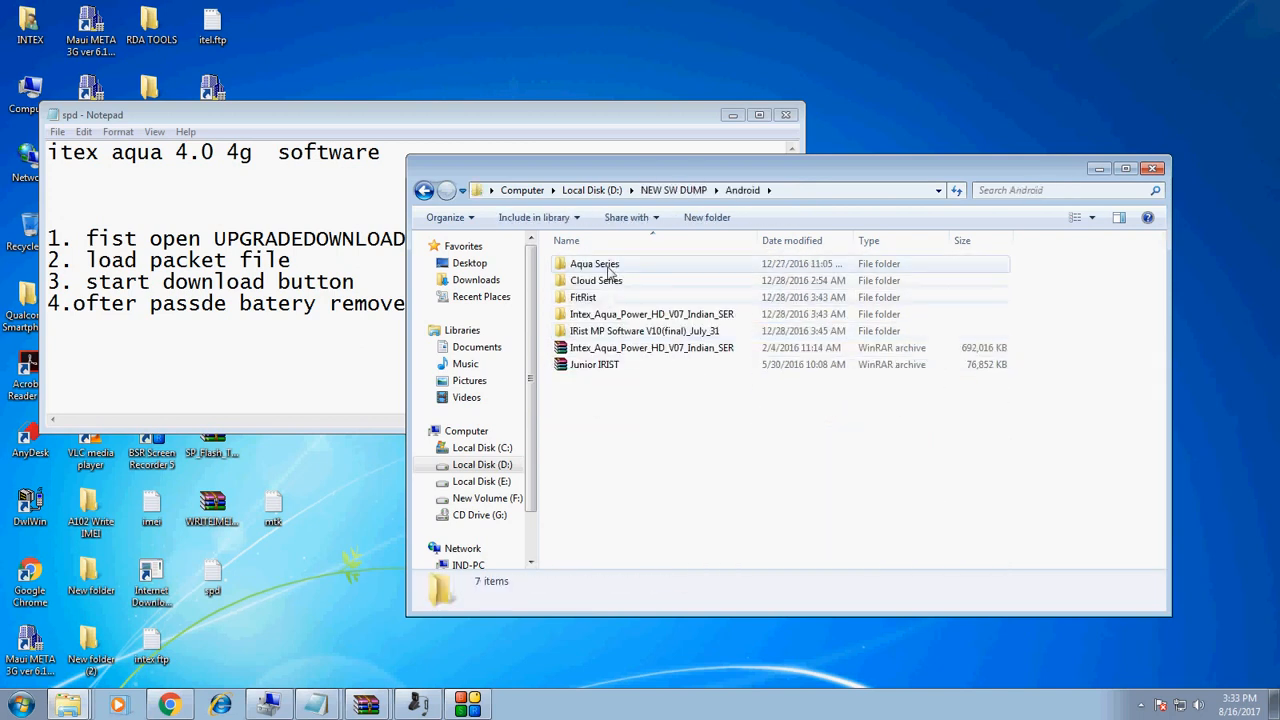
double_click(596, 264)
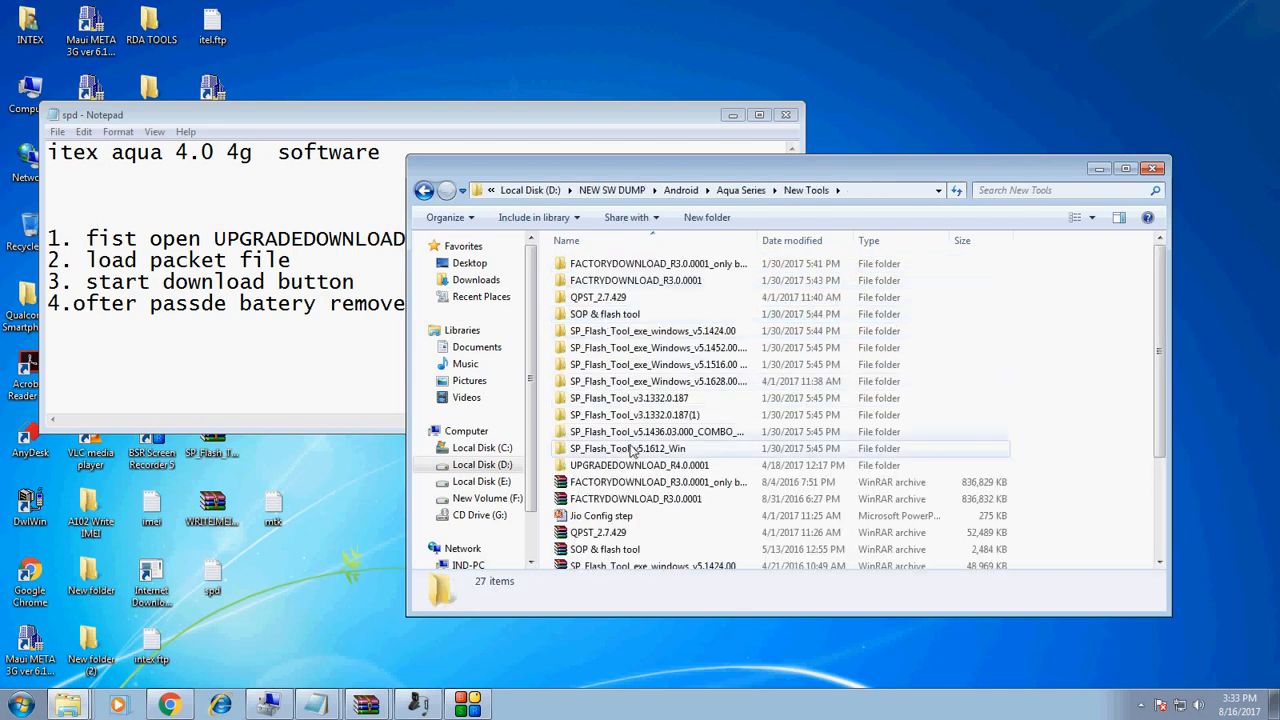
double_click(640, 464)
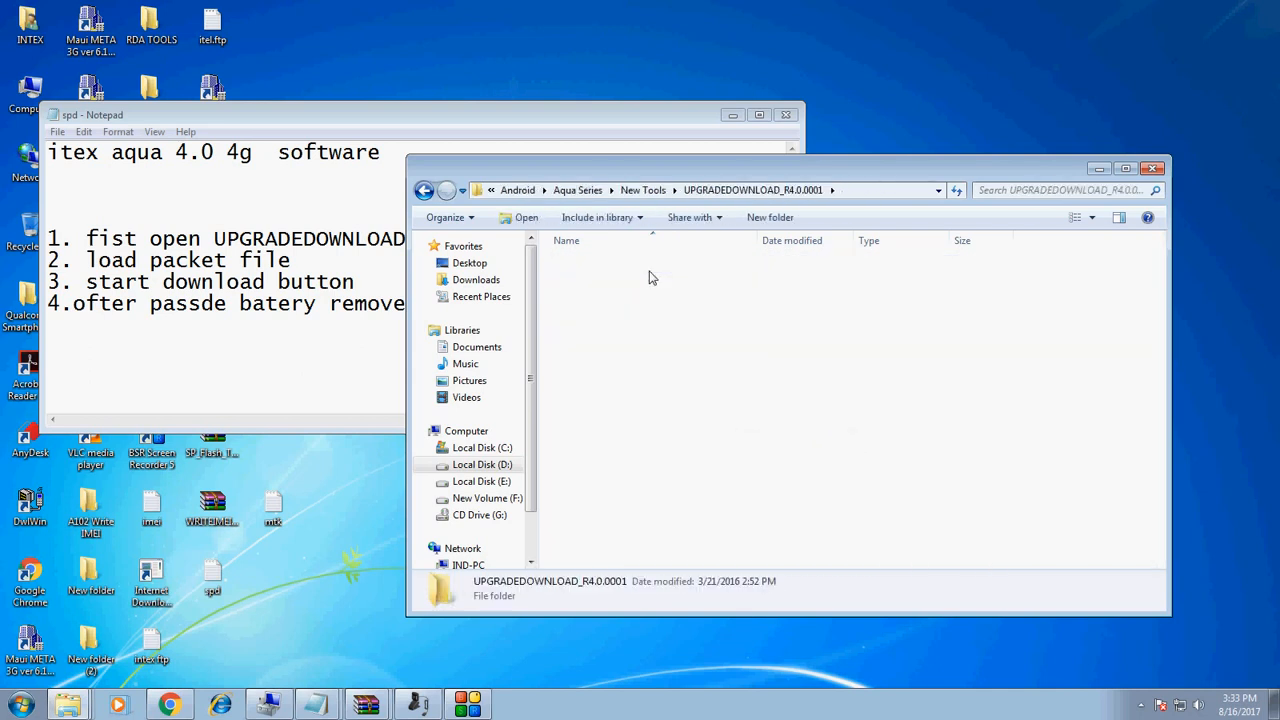
double_click(548, 588)
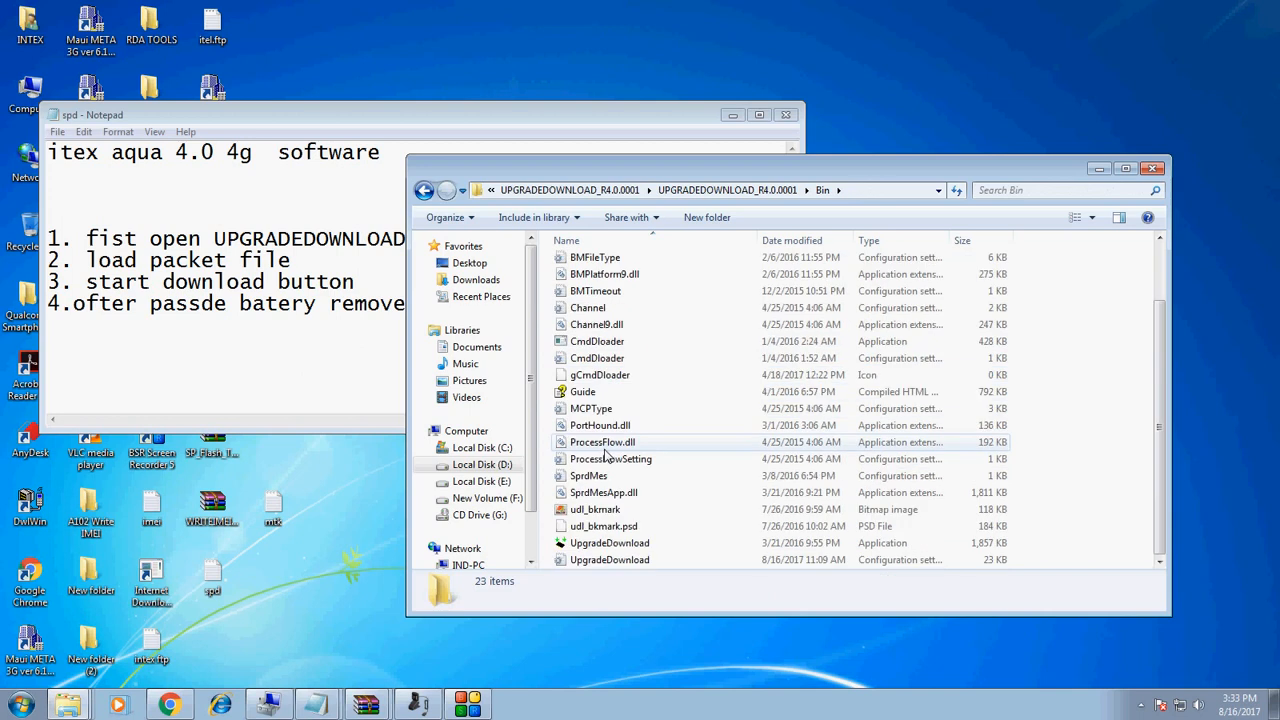
click(608, 542)
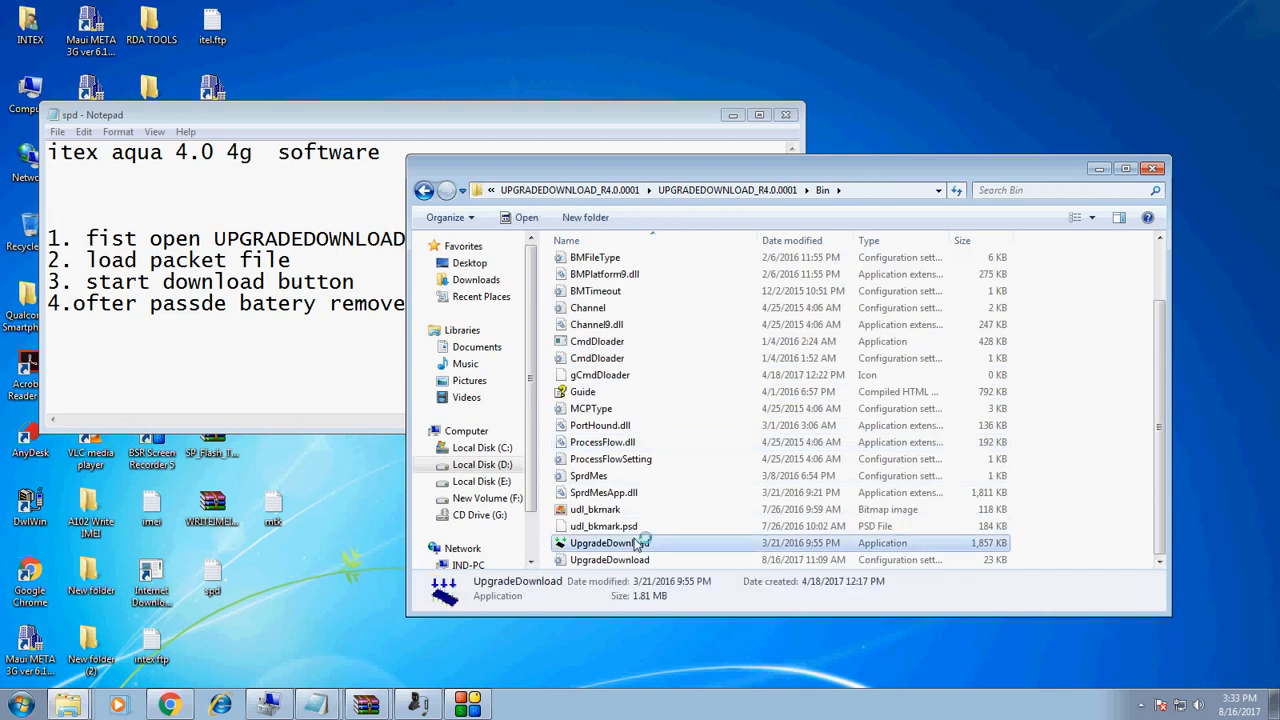
Step: Launch UpgradeDownload, decline the previous Aqua Q7 Pro pac, and return to NEW SW DUMP
double_click(610, 542)
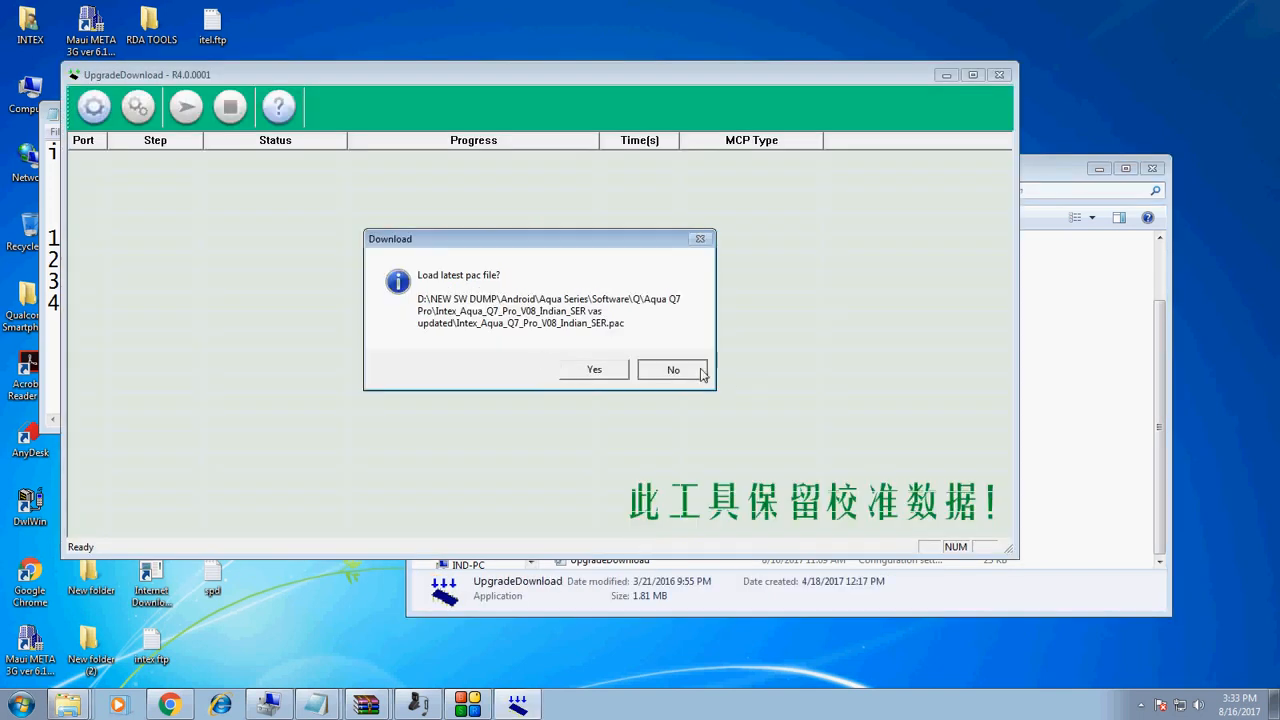
click(672, 368)
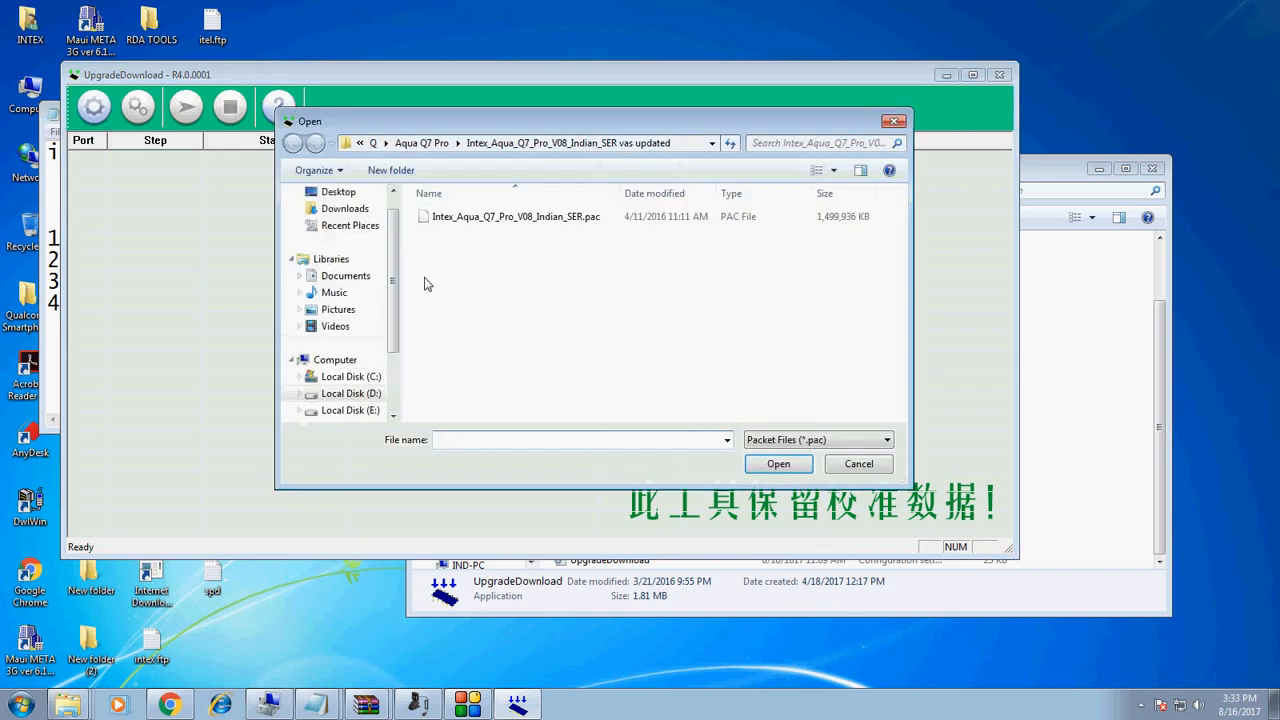
click(378, 144)
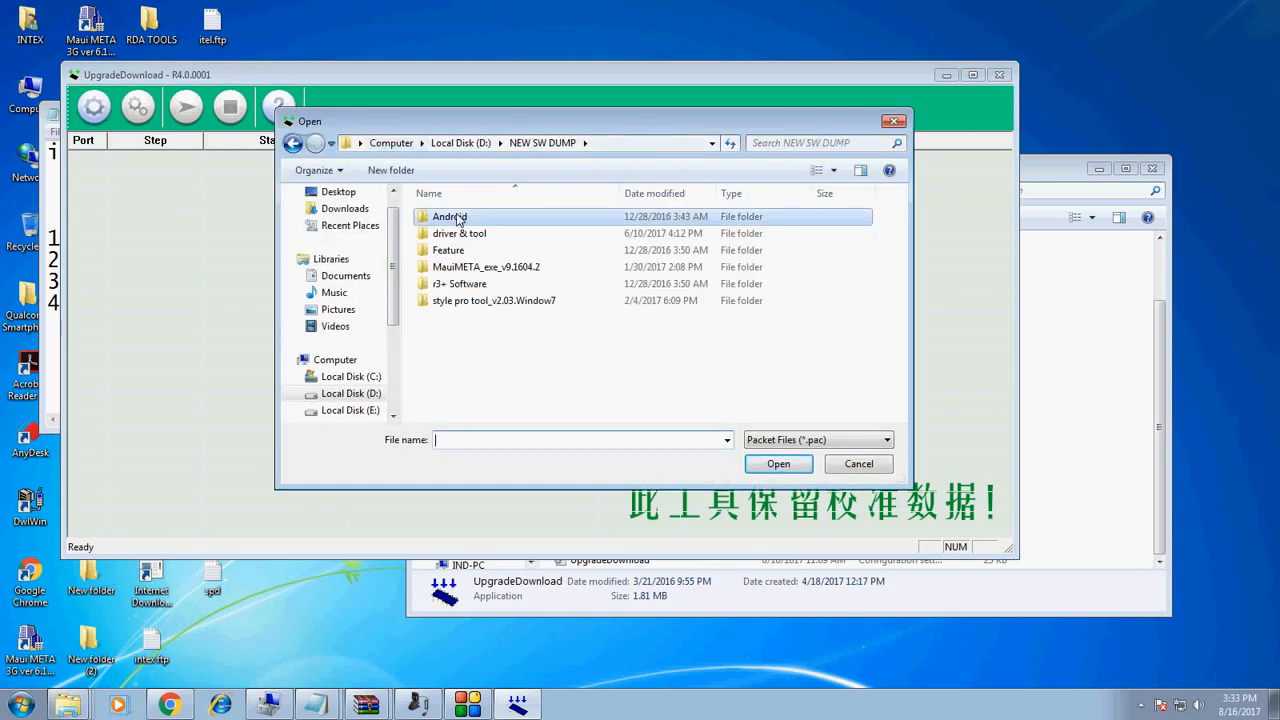
Step: Browse Aqua Series > Software > 1_0 > Aqua 4.0 4G and choose INTEX_AQUA_4.0_4G_V05_India.pac
double_click(450, 216)
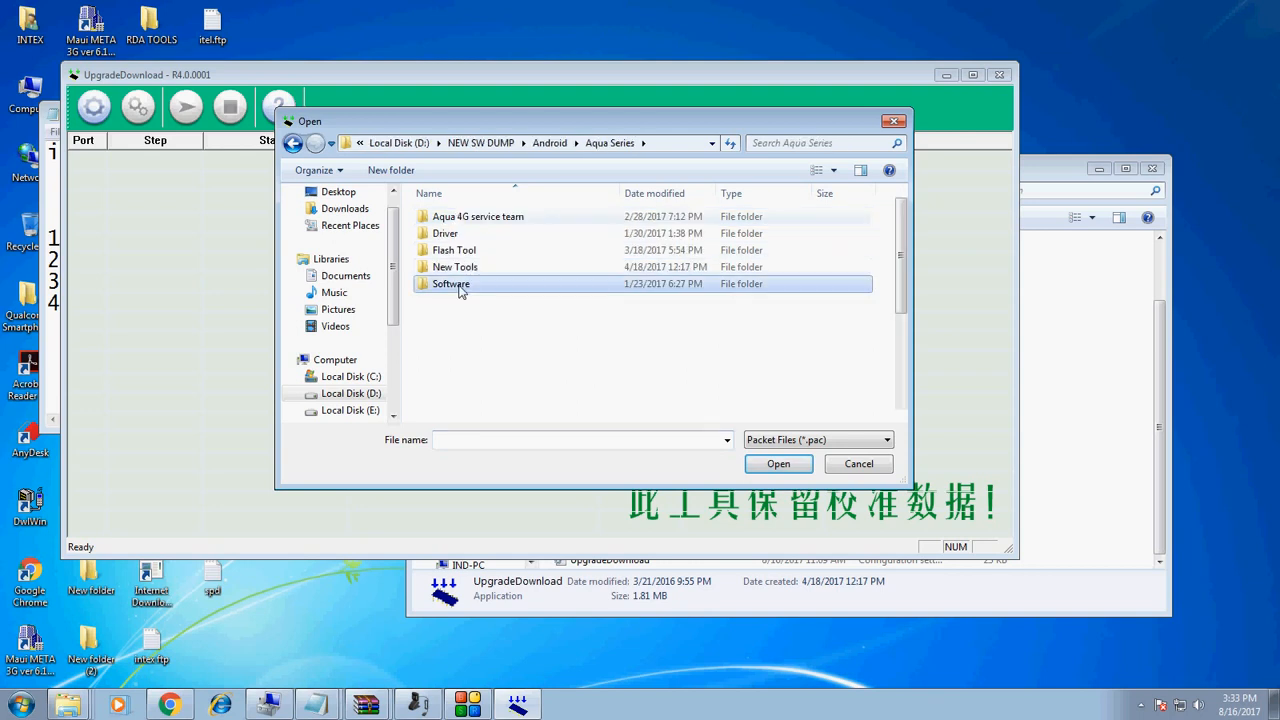
double_click(452, 284)
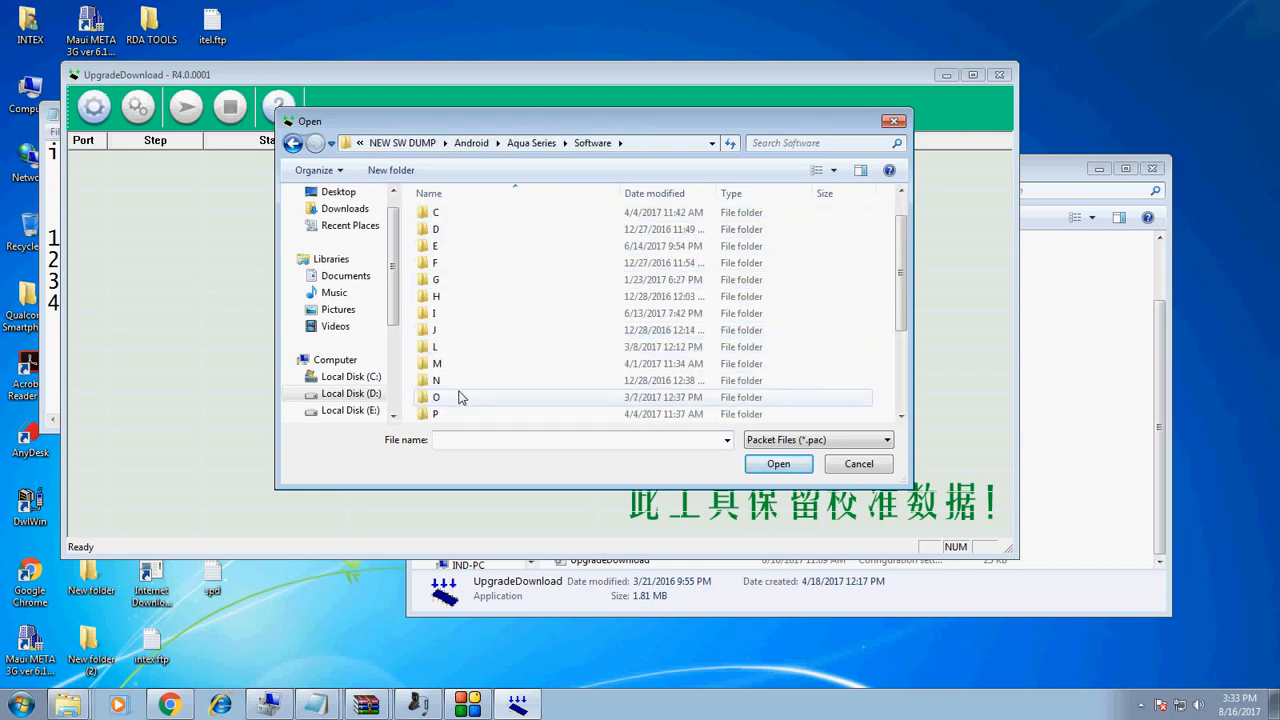
double_click(436, 396)
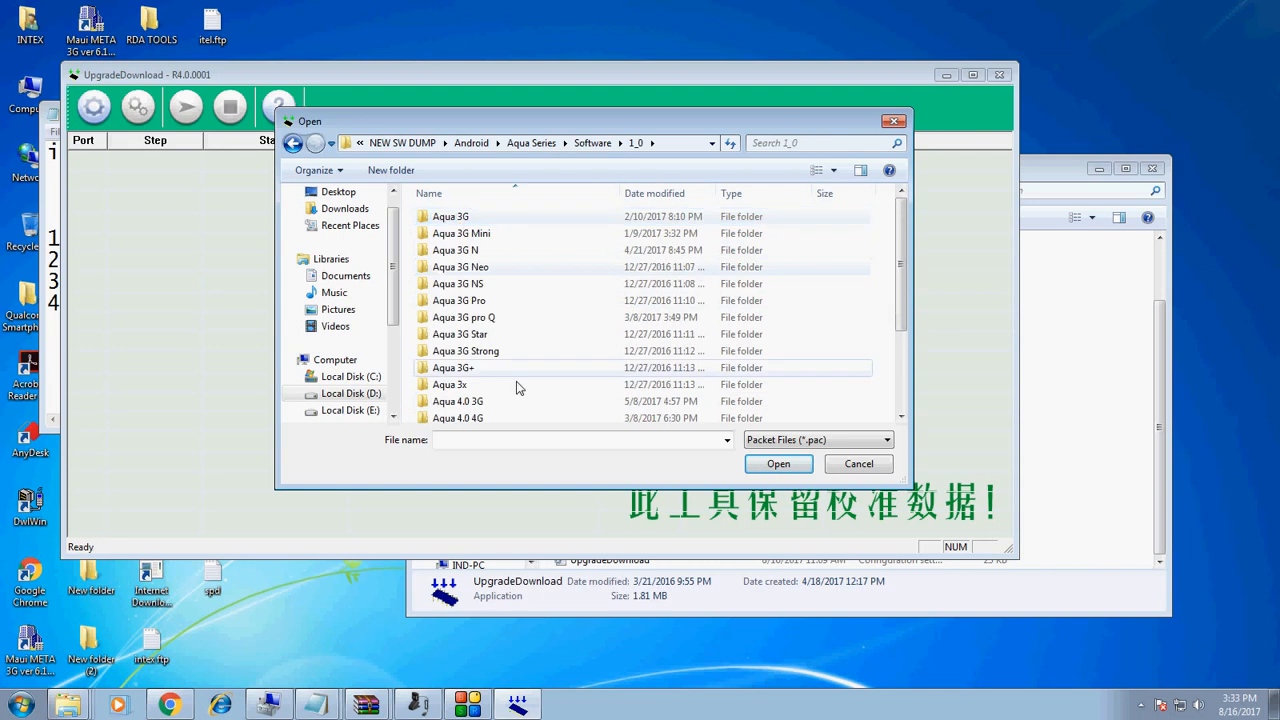
double_click(456, 418)
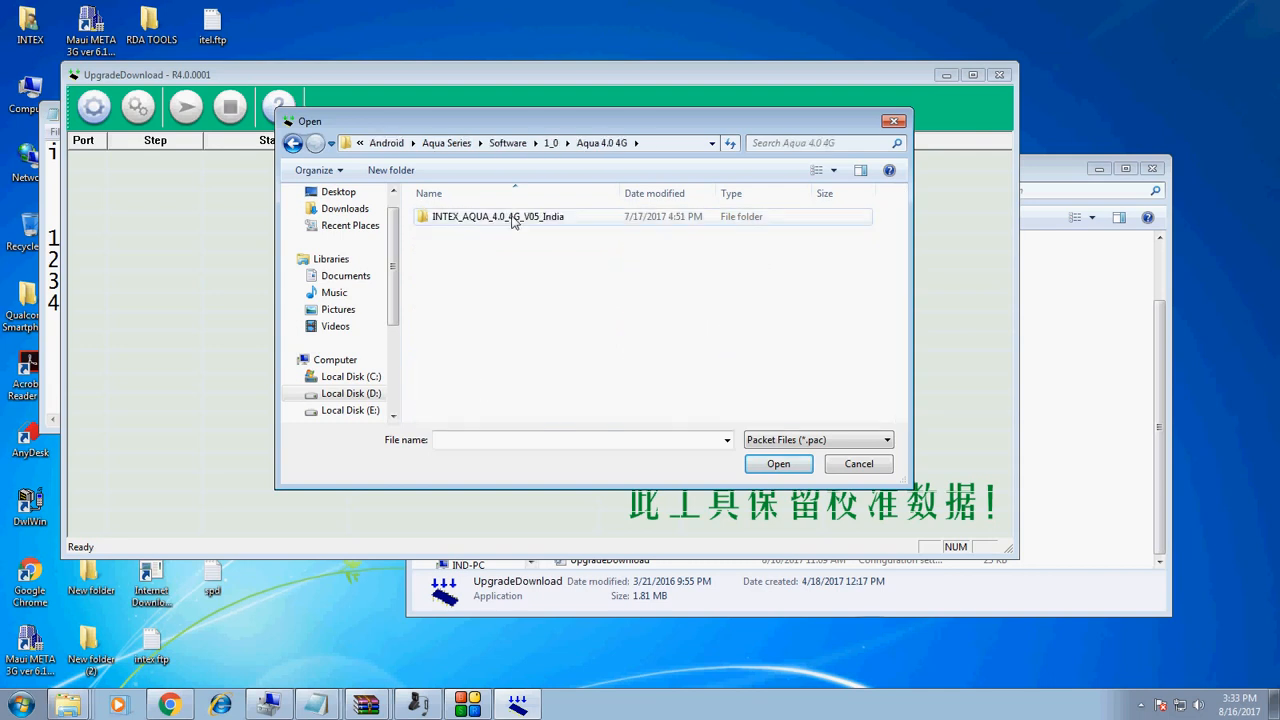
double_click(496, 216)
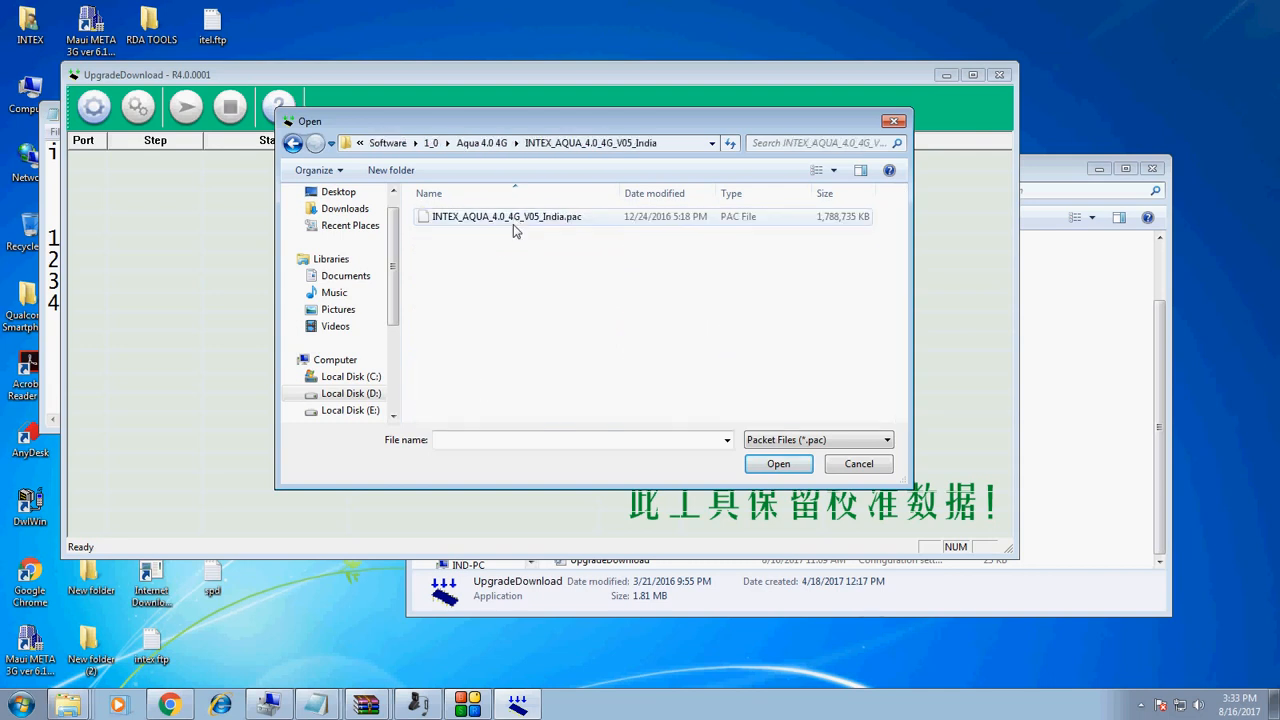
click(778, 464)
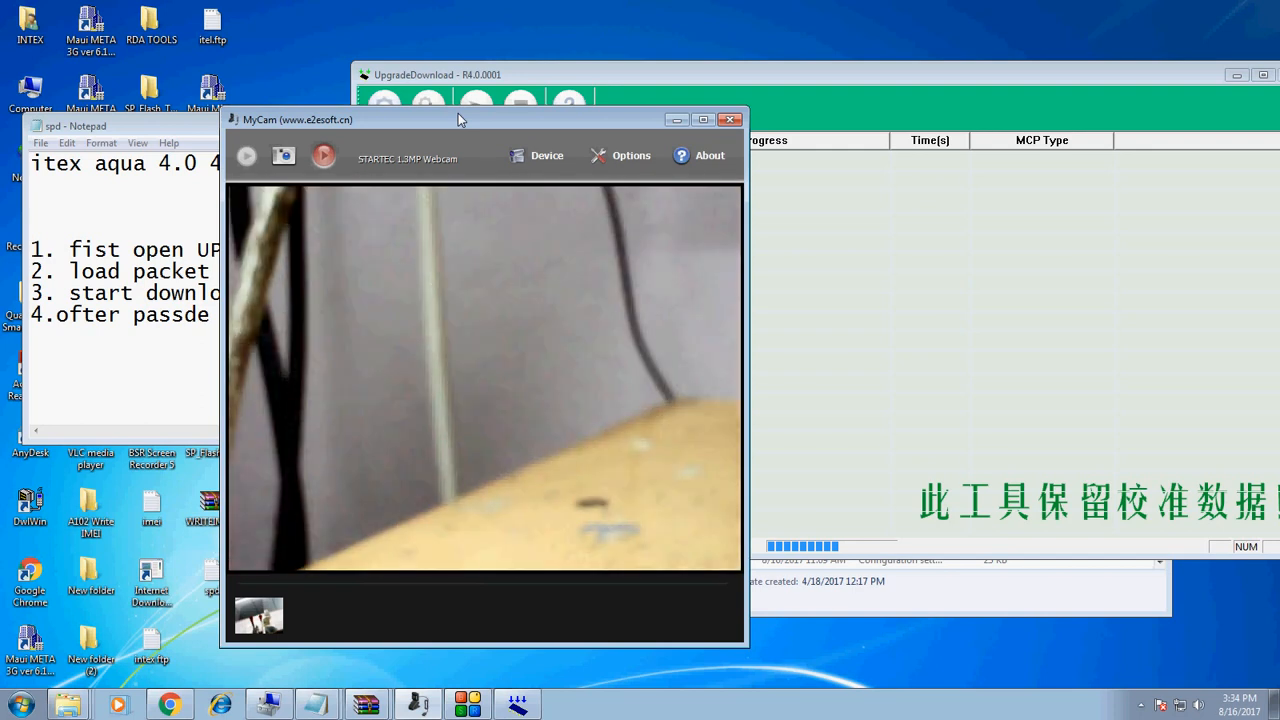
Step: Close the MyCam webcam preview to reveal UpgradeDownload with the loaded pac
click(730, 120)
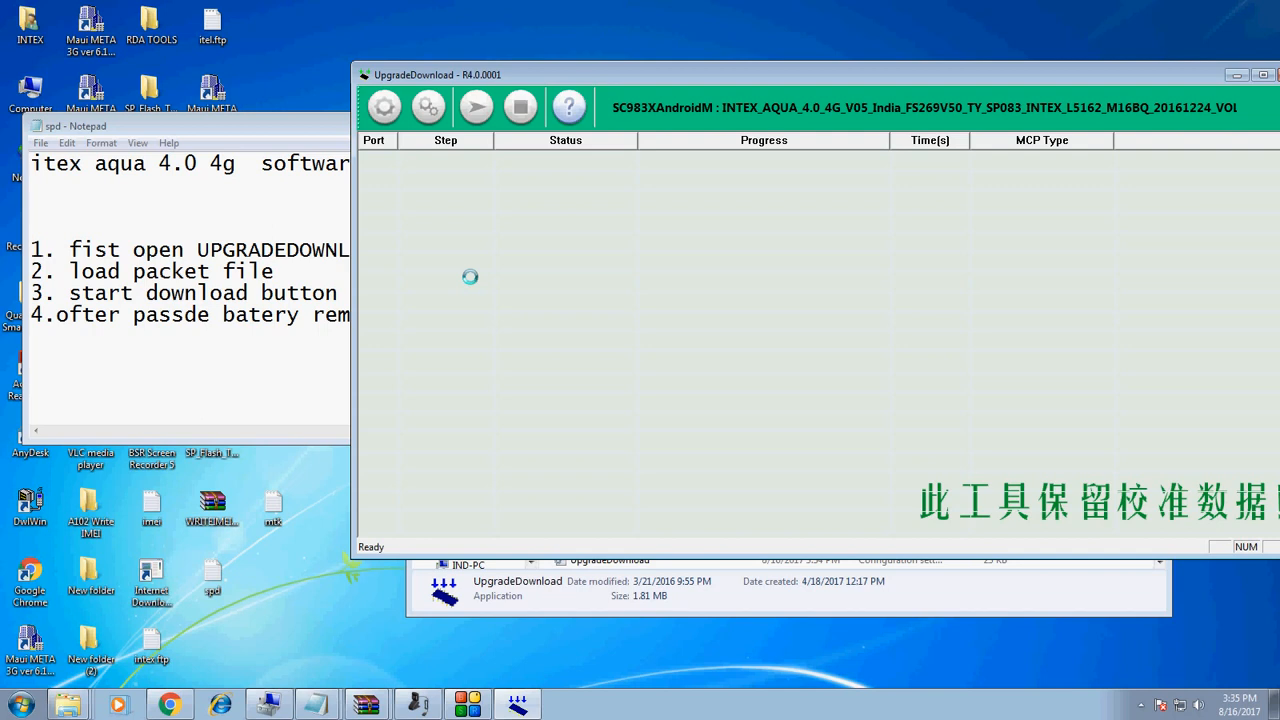
mouse_move(404, 654)
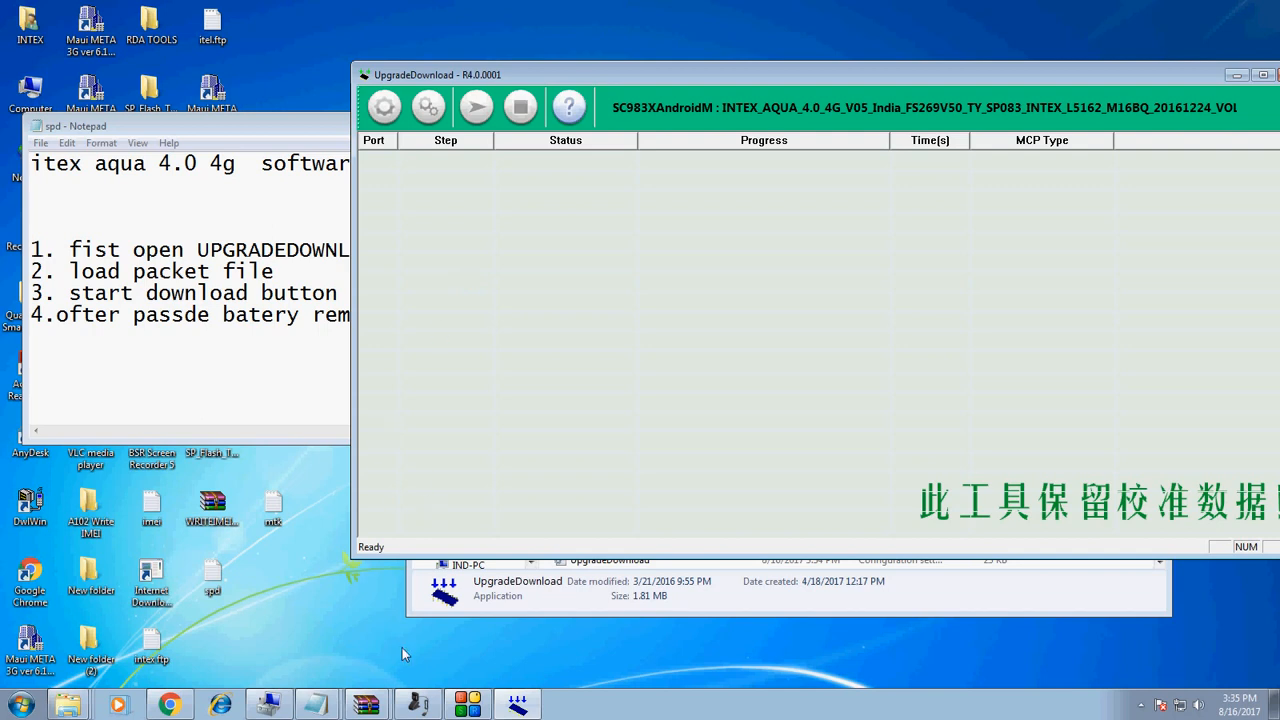
mouse_move(416, 690)
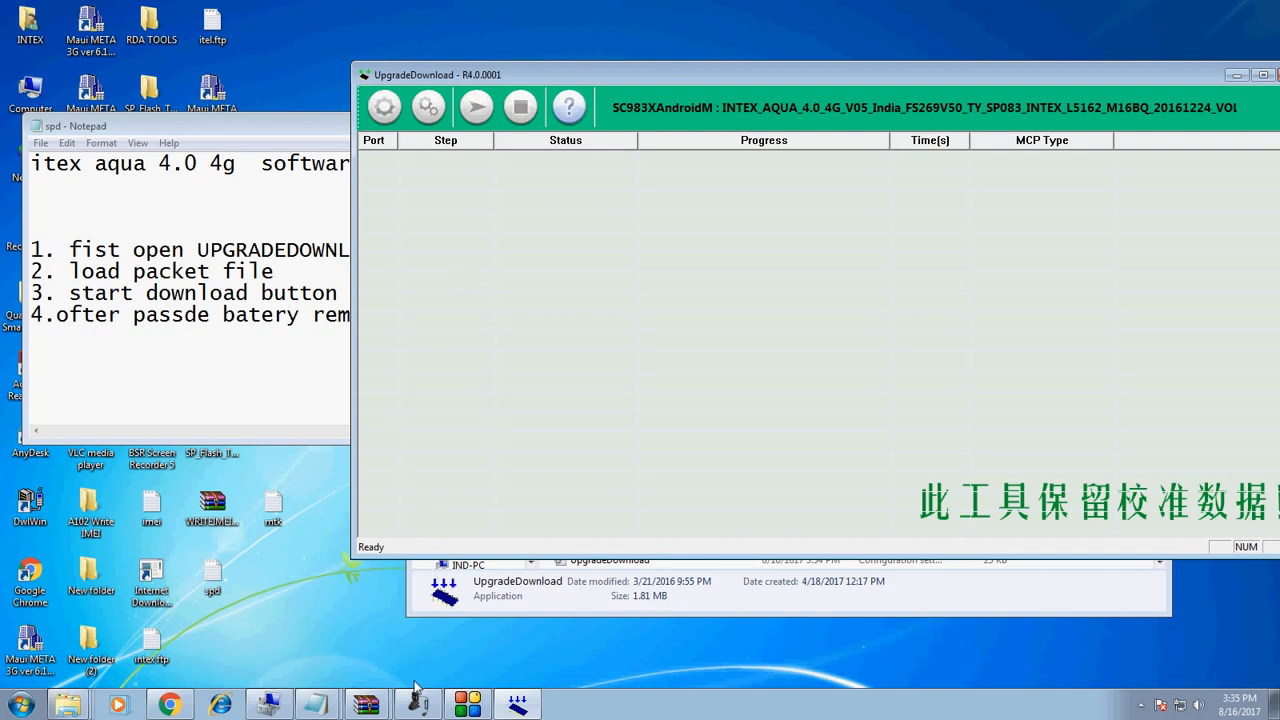
Step: Start downloading the Intex Aqua 4.0 4G firmware to the phone on port 43
click(476, 108)
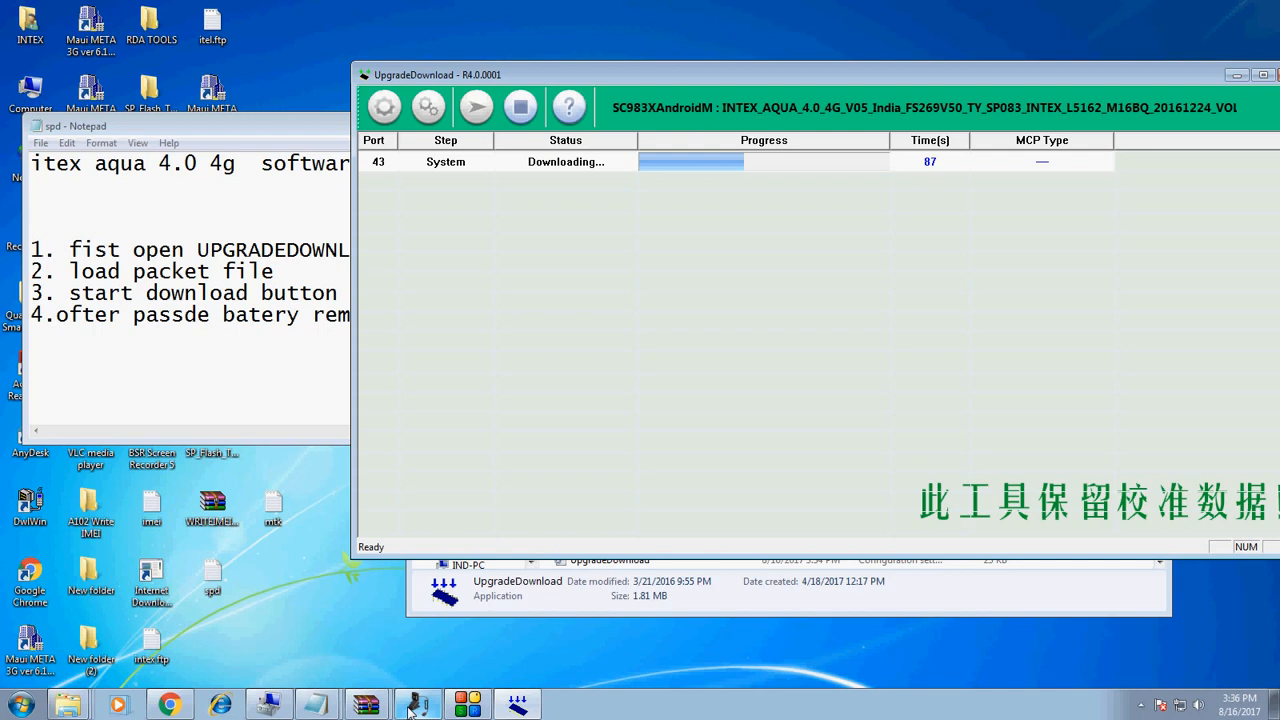
mouse_move(836, 500)
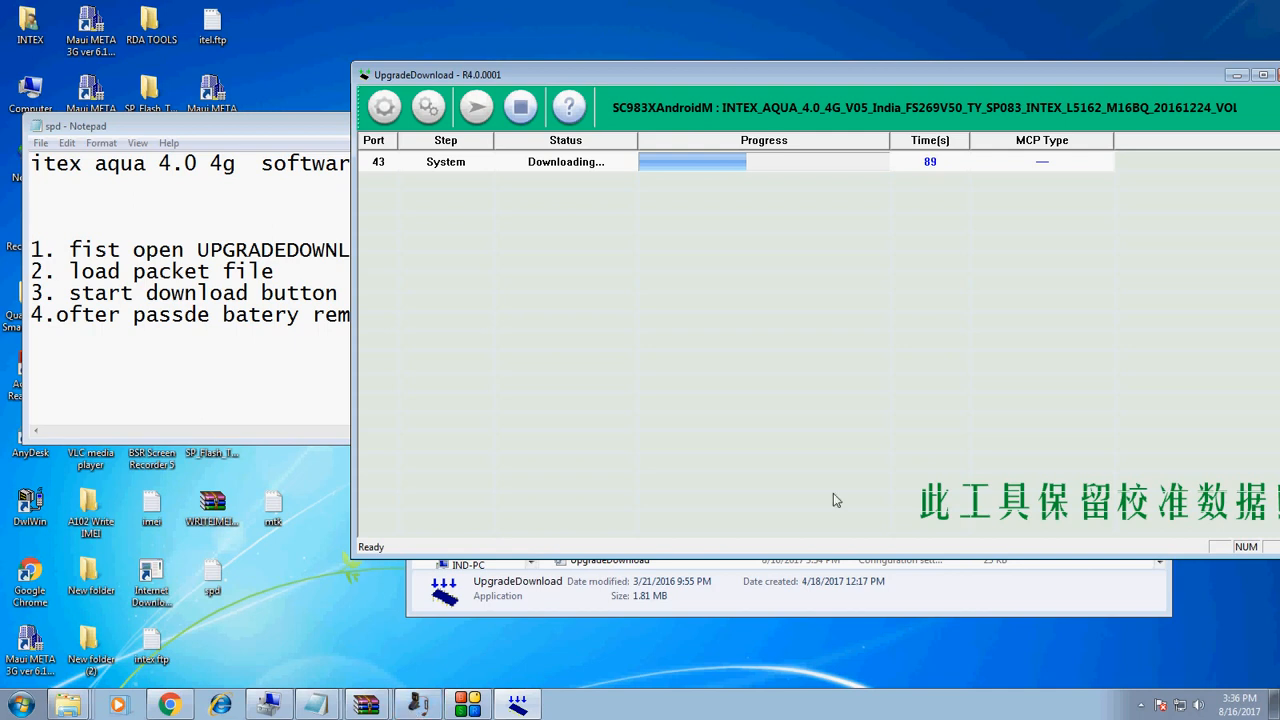